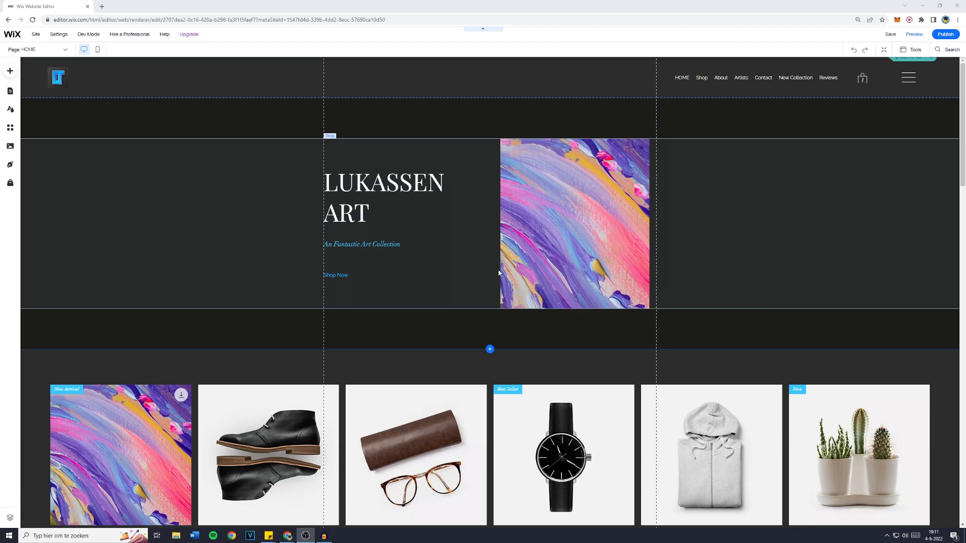
Step: Scroll past the products and Our Story sections to the footer's Back to Top button
scroll(down, 3)
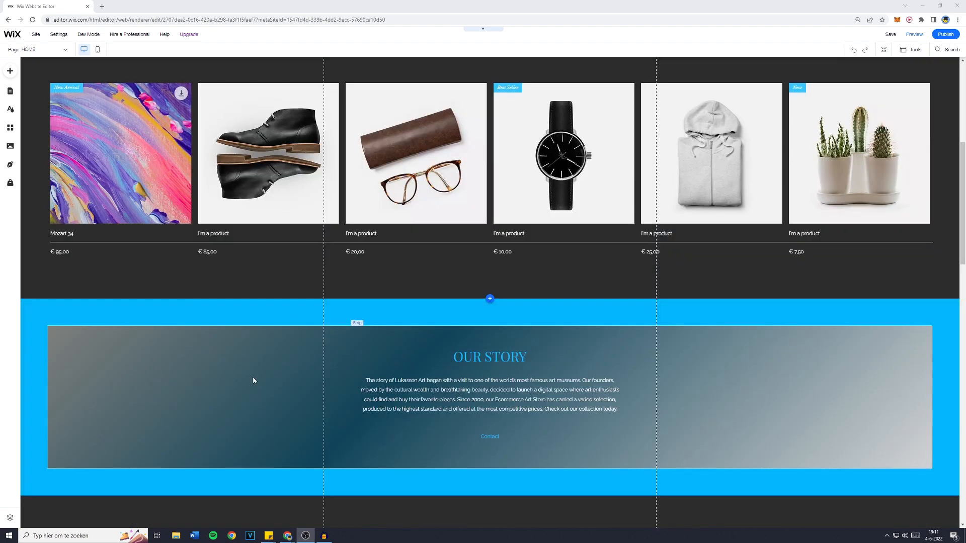
mouse_move(245, 351)
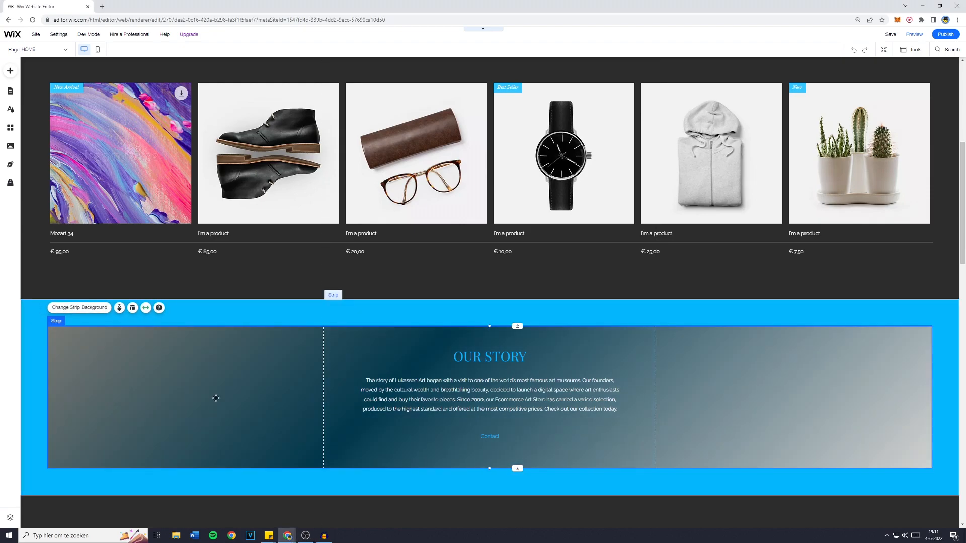
scroll(down, 3)
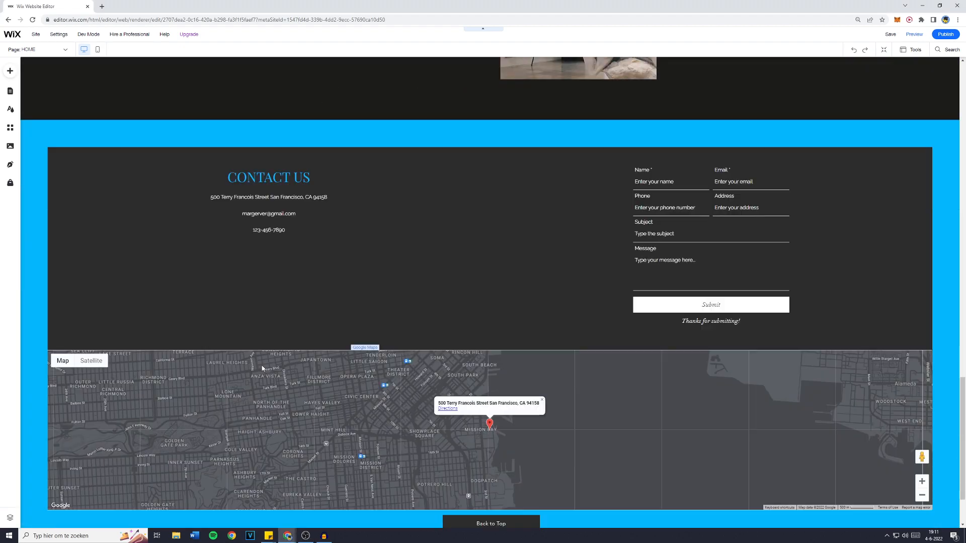
scroll(down, 3)
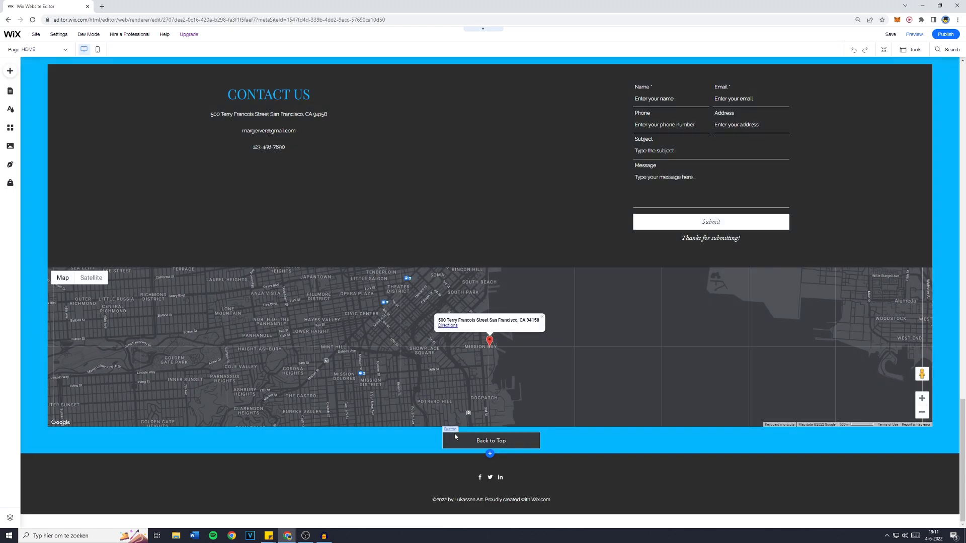
click(491, 440)
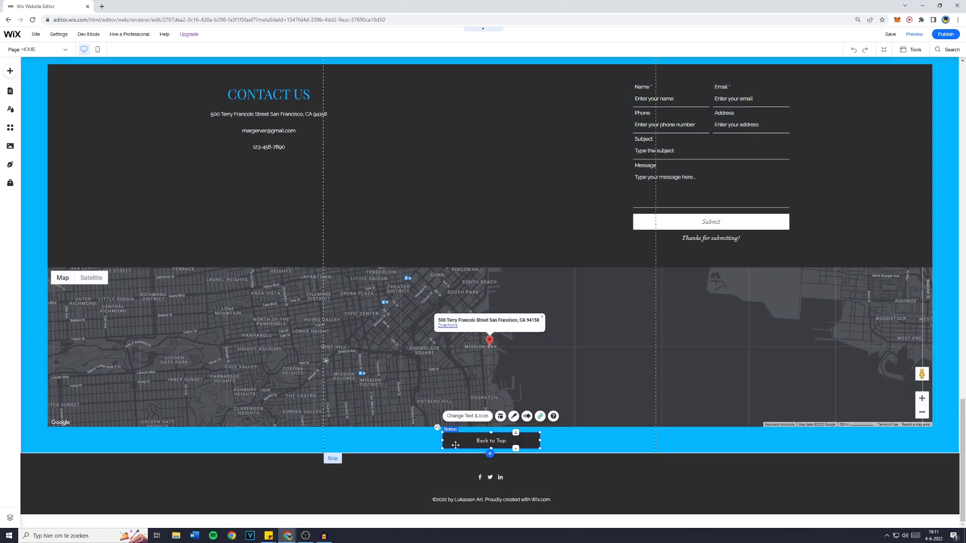
click(10, 71)
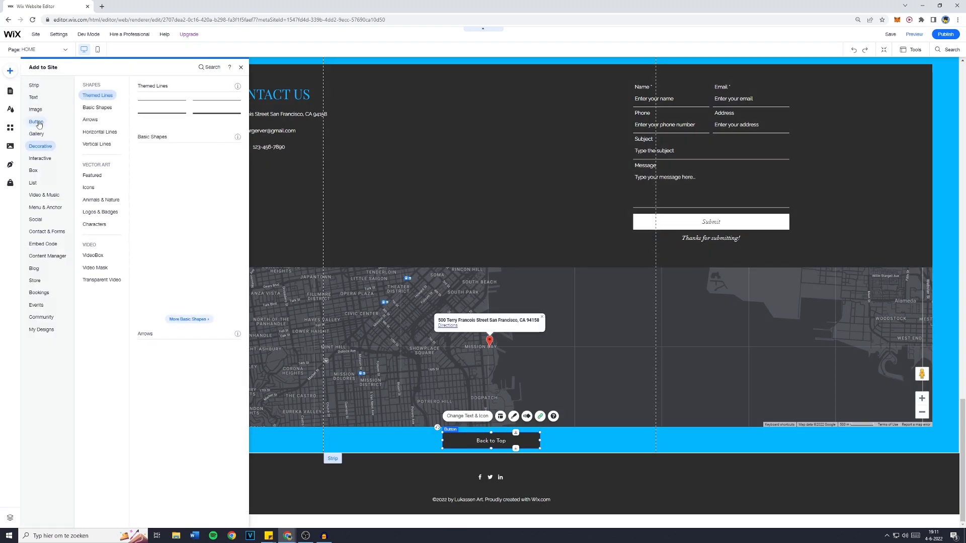
click(35, 121)
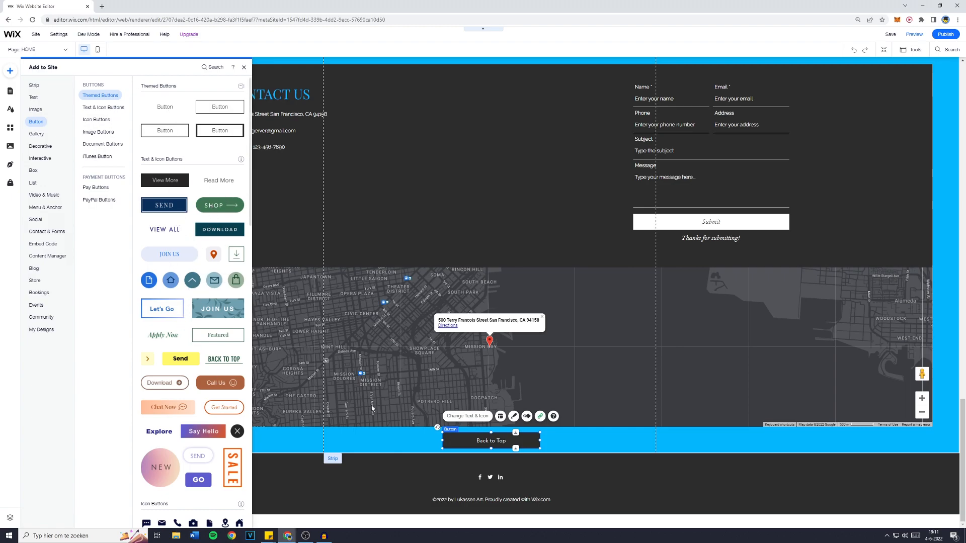
click(243, 67)
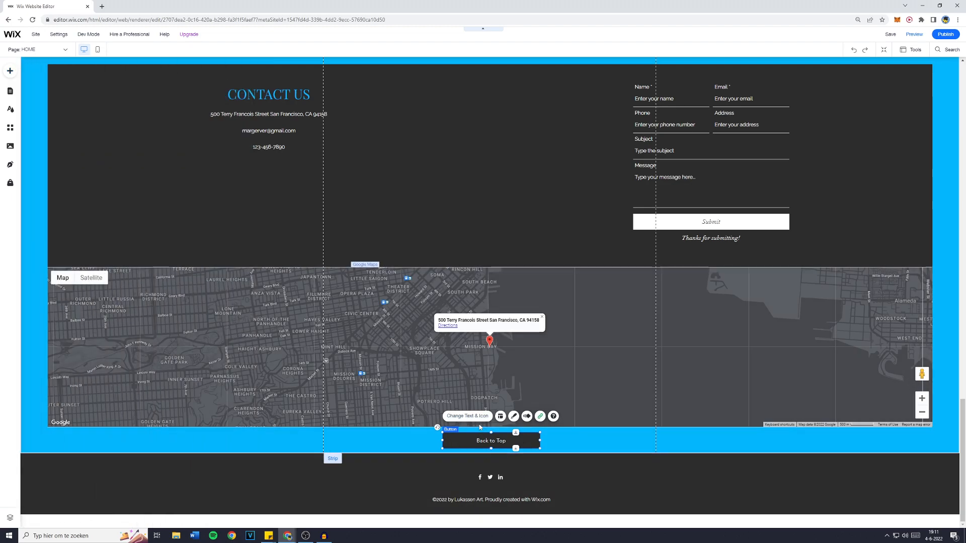
click(467, 416)
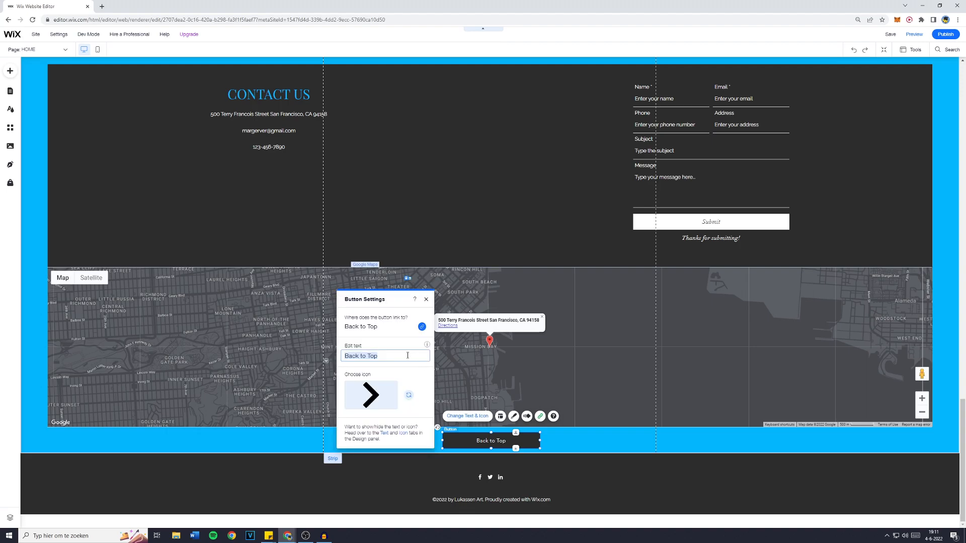
click(426, 299)
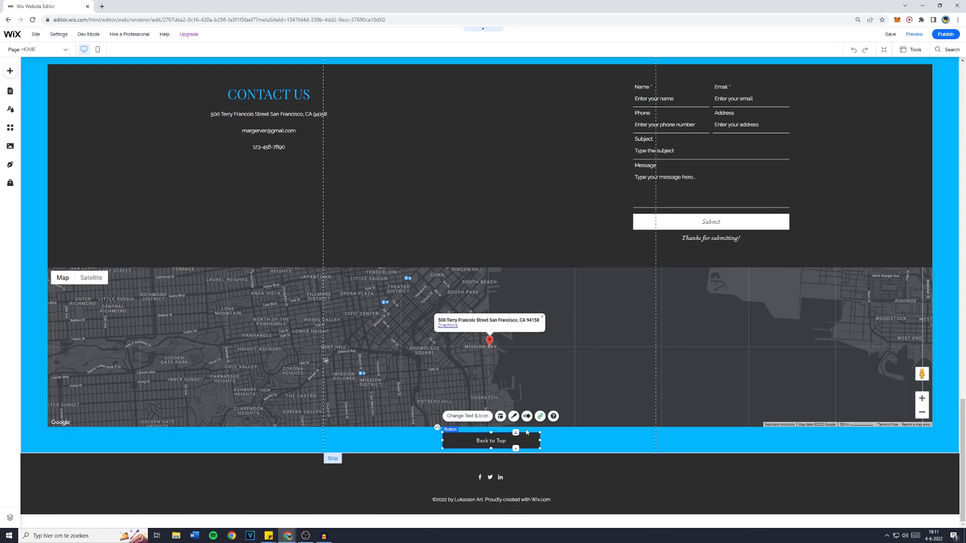
Step: Open Customize Design's Background Fills settings for the Back to Top button
click(514, 416)
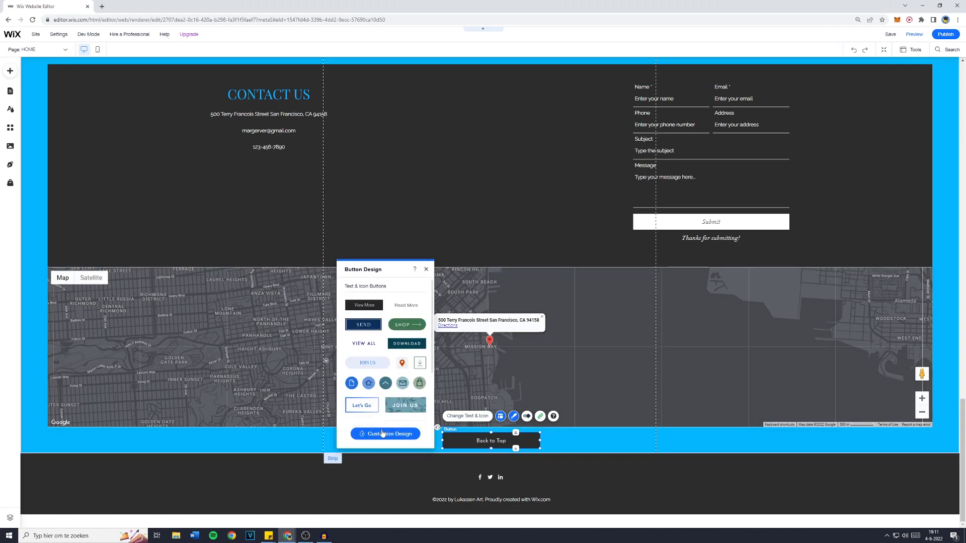
click(385, 434)
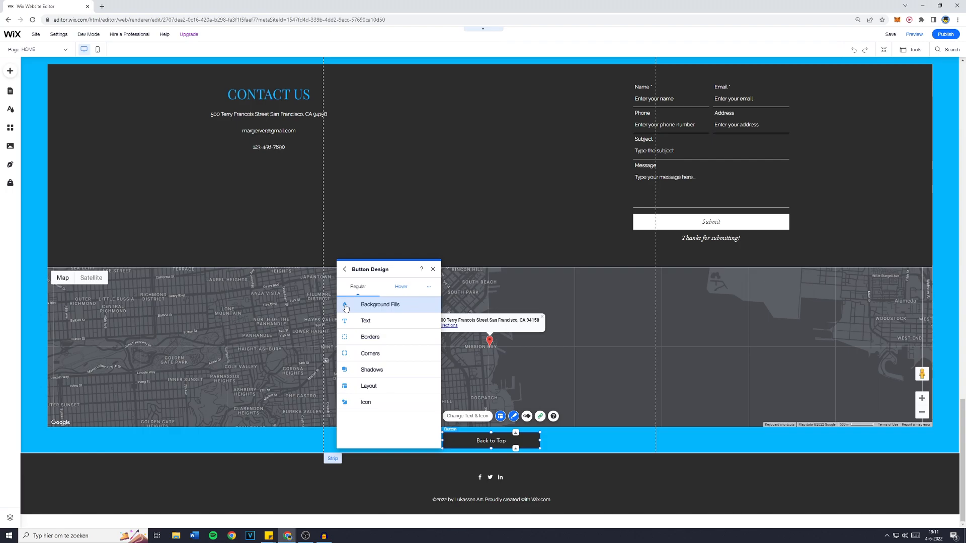
click(379, 304)
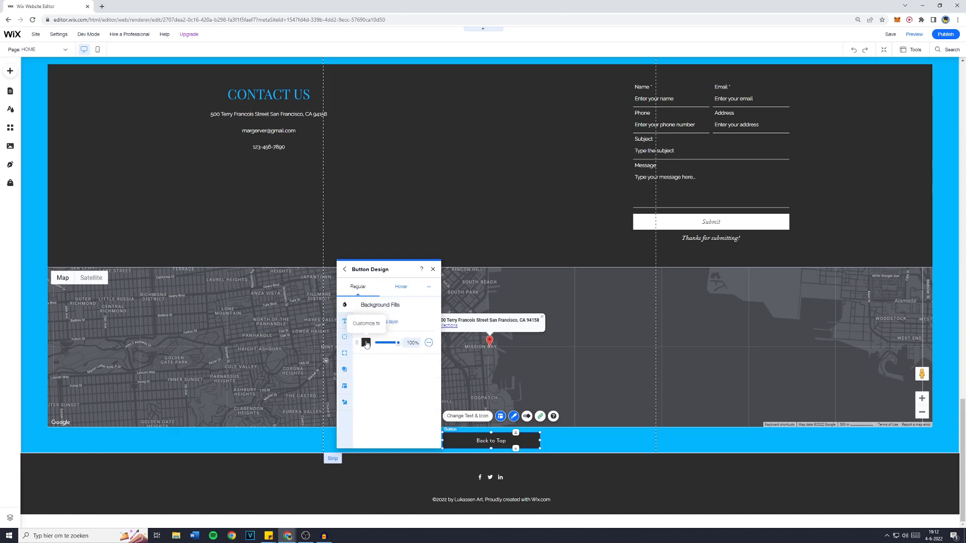
Step: Try dark blue and light blue fills, then return the fill to dark gray
click(365, 343)
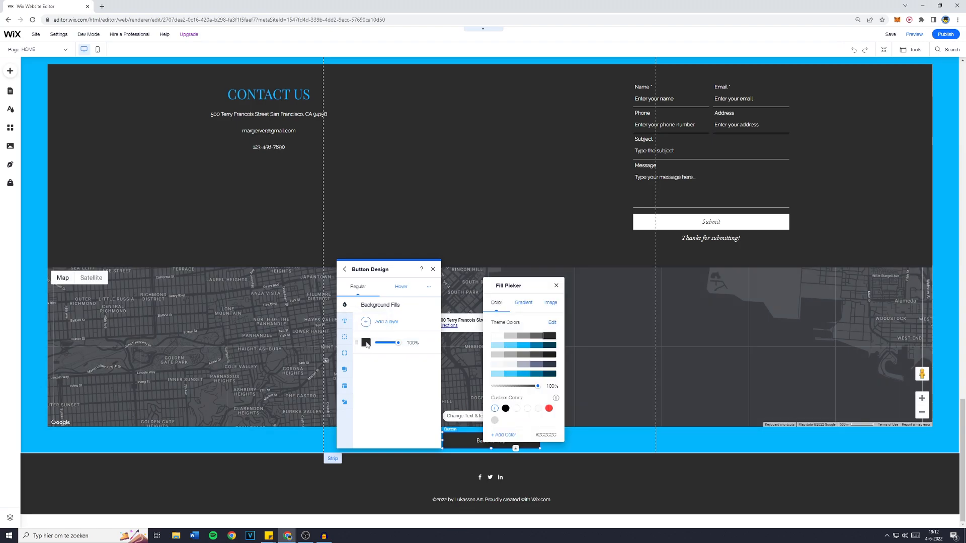
click(537, 345)
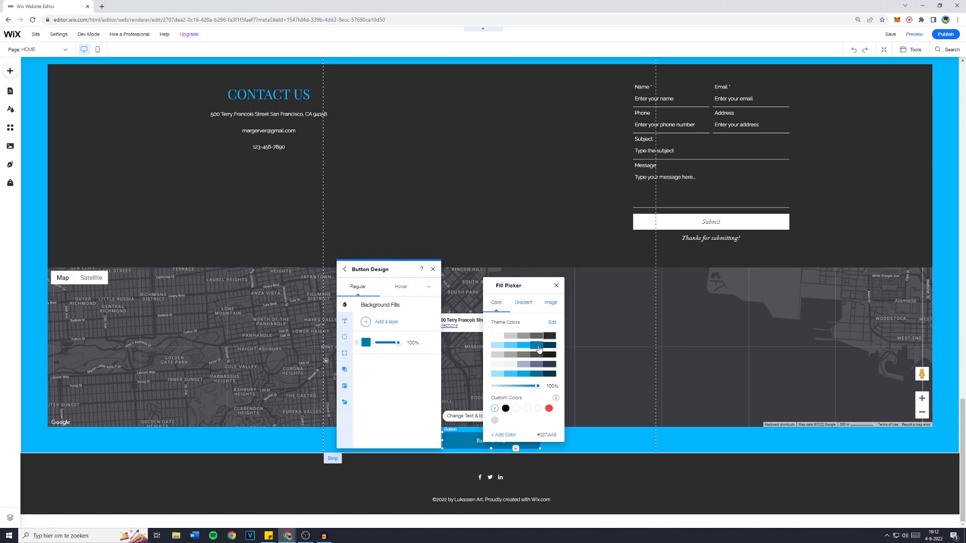
click(517, 376)
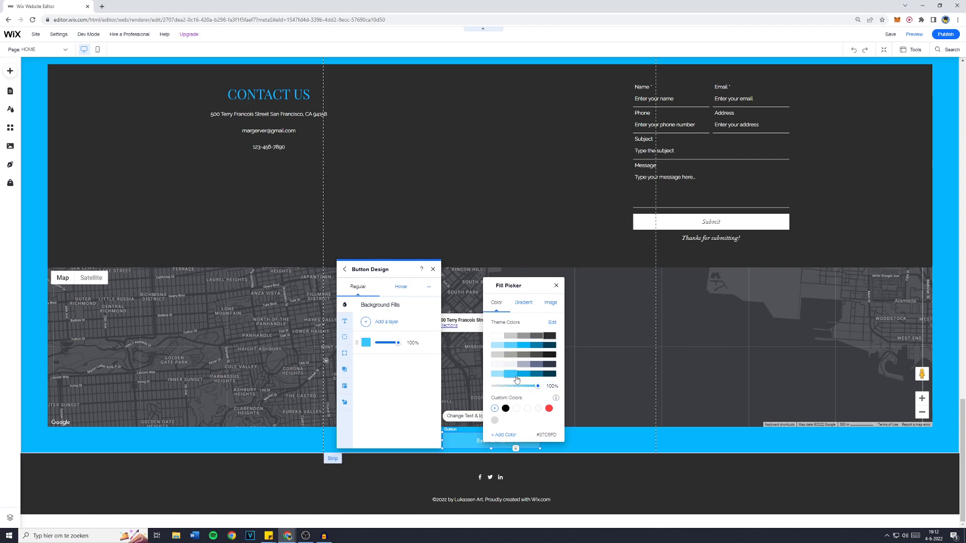
click(524, 376)
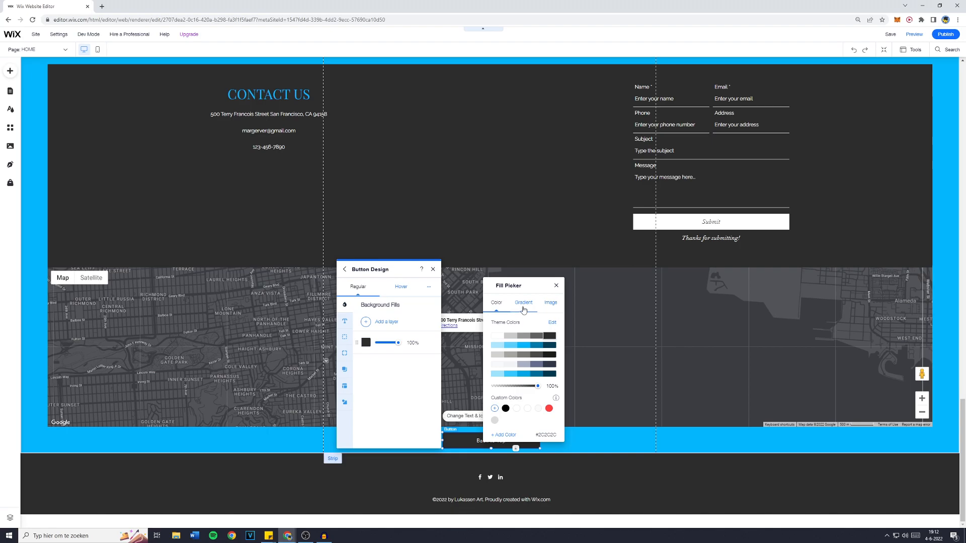
Step: Switch the fill to a dark gray gradient and rotate it to about 175 degrees
click(523, 302)
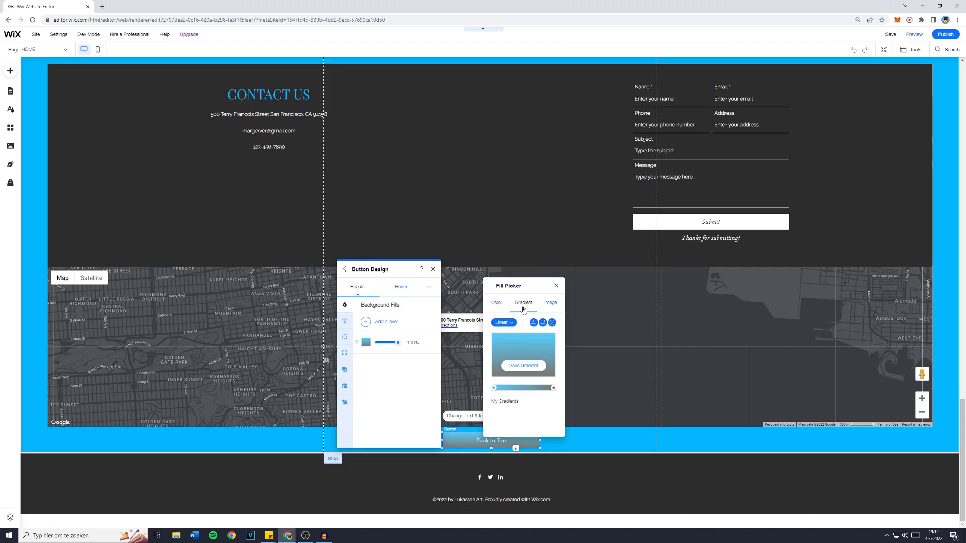
click(494, 388)
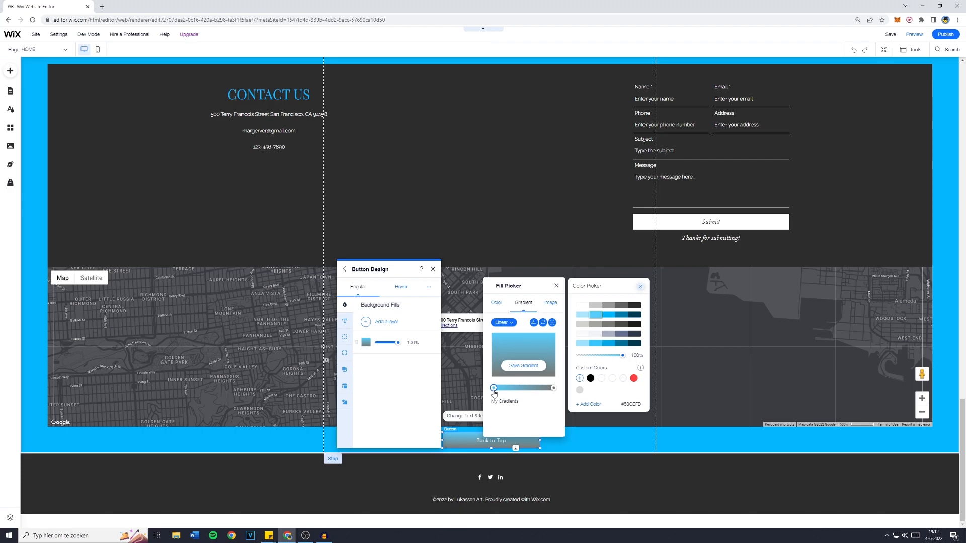
click(620, 318)
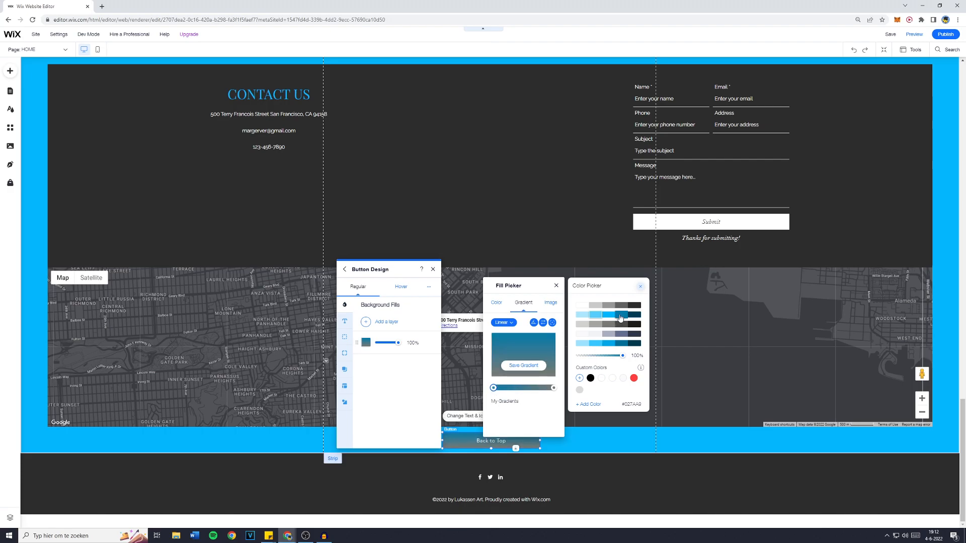
click(620, 312)
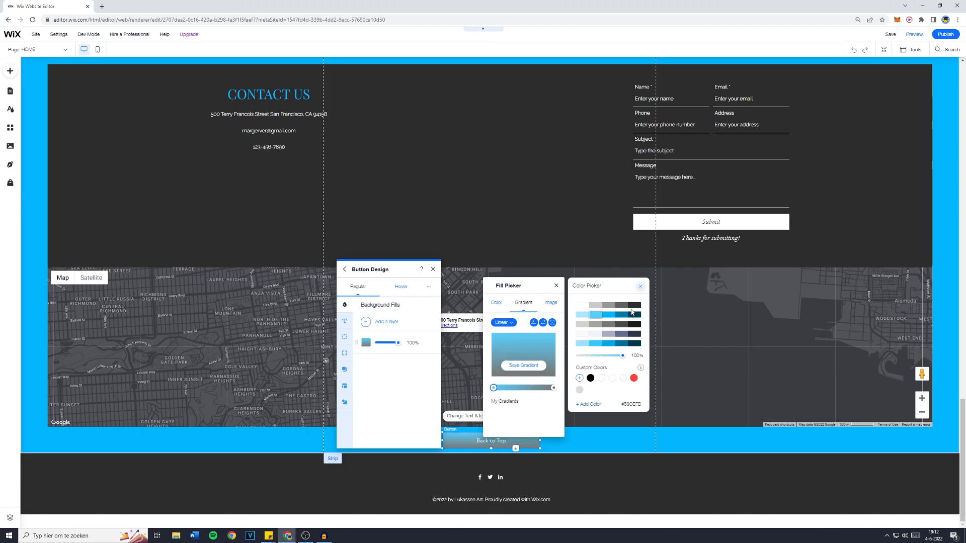
click(598, 310)
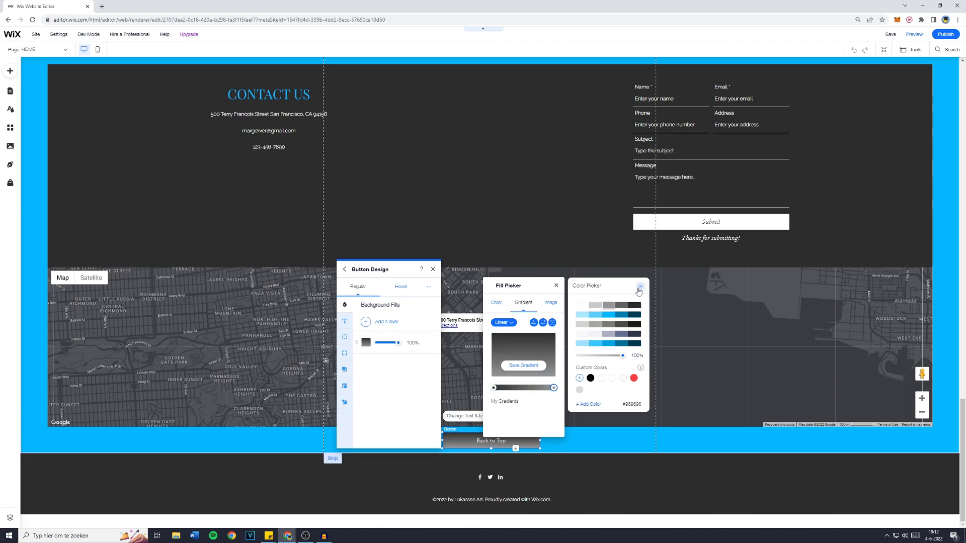
click(639, 290)
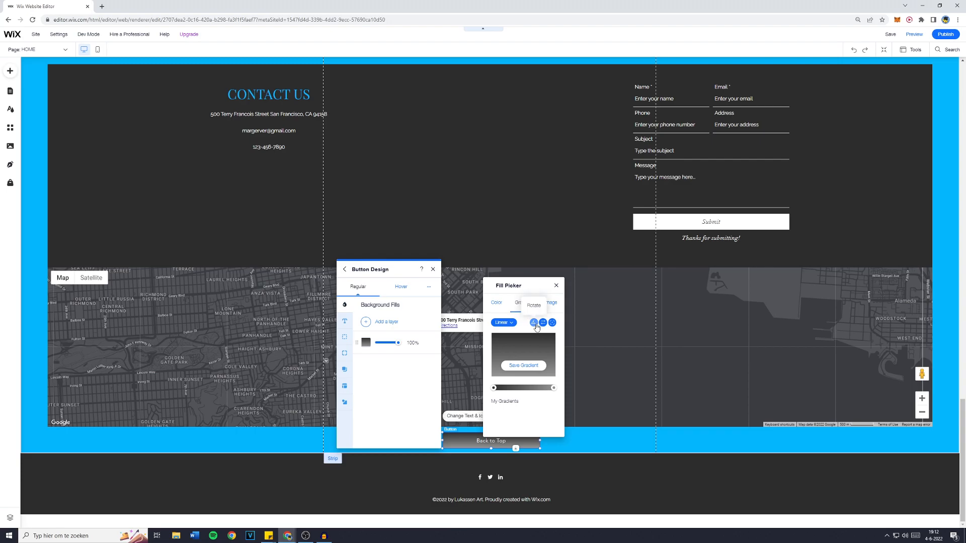
click(533, 323)
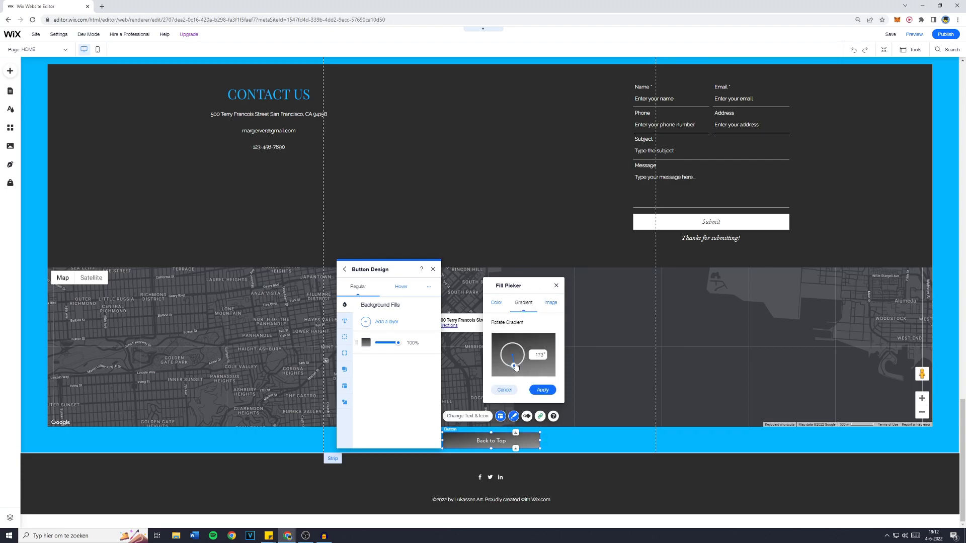
drag(516, 346, 511, 368)
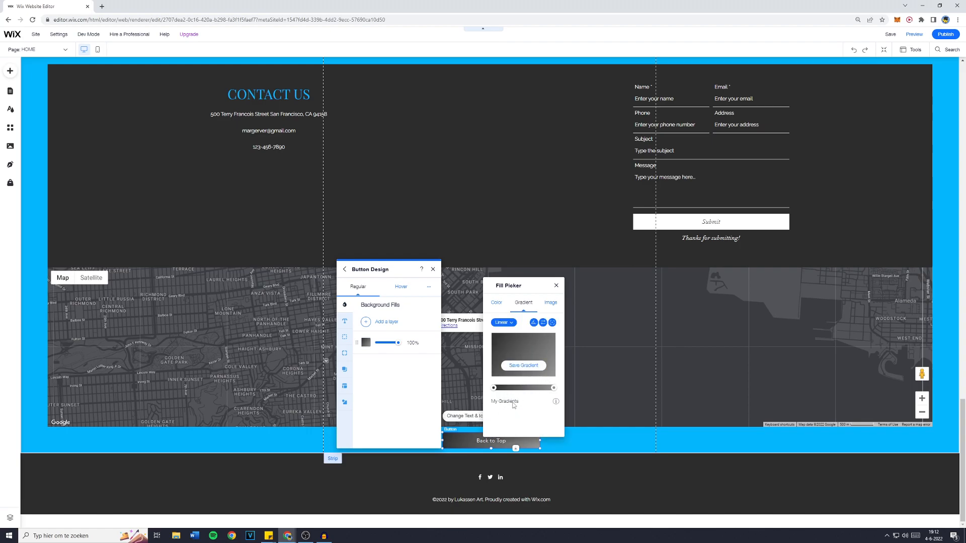
Step: Save the dark gray gradient to My Gradients and apply it, cancelling position changes
click(523, 365)
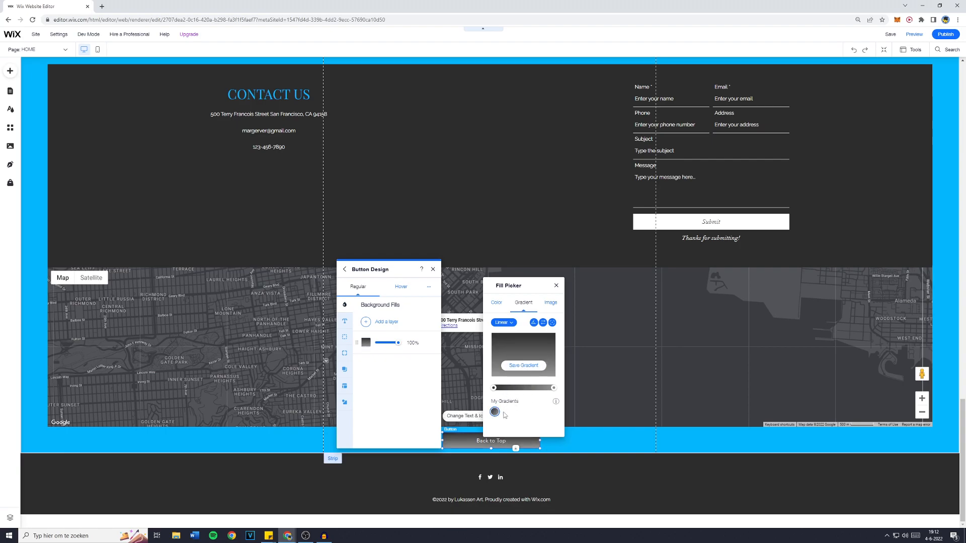
click(543, 323)
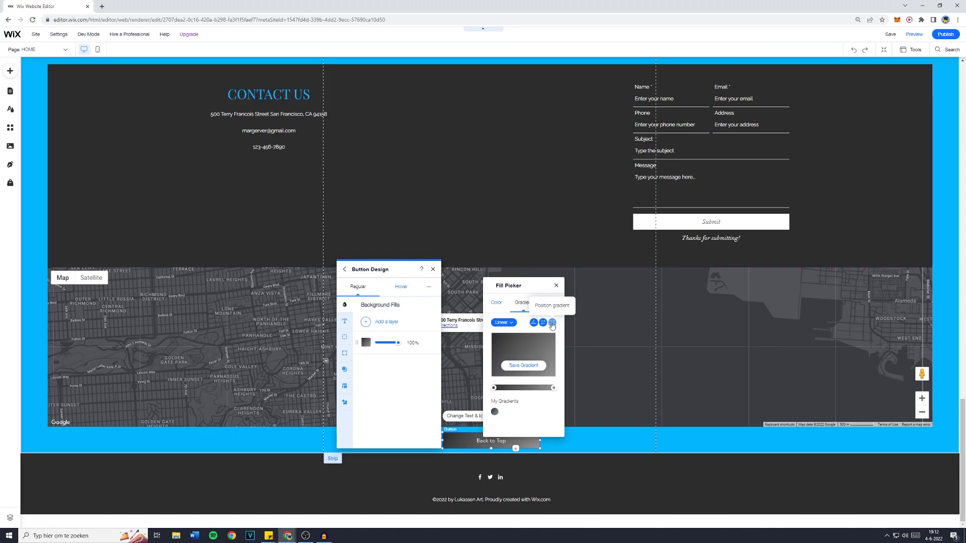
click(552, 323)
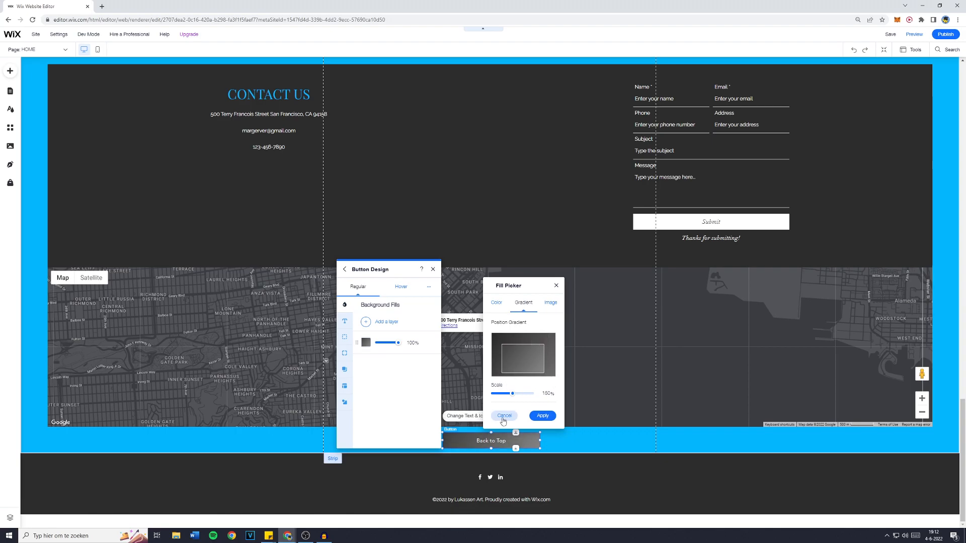
click(504, 416)
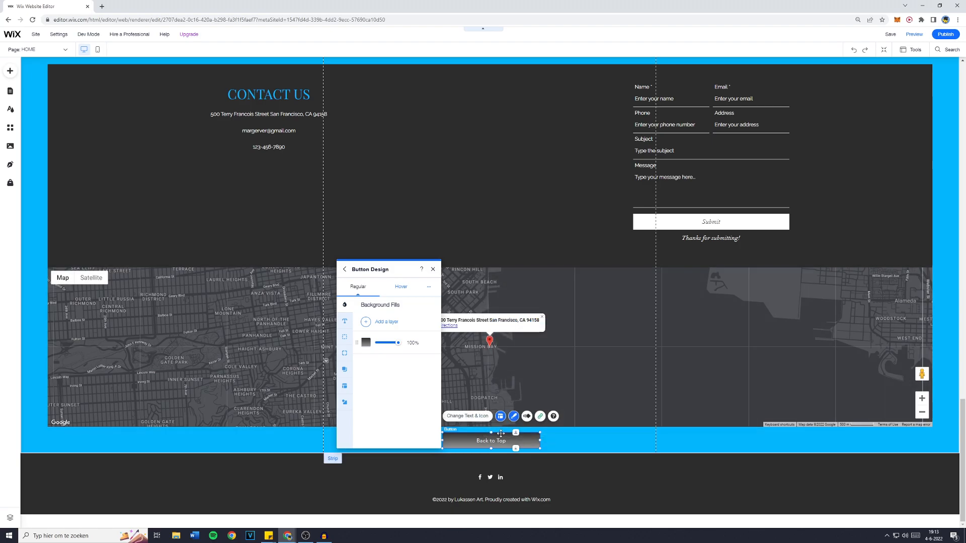
Step: Close the design panel, then reapply the saved gradient from My Gradients
click(433, 270)
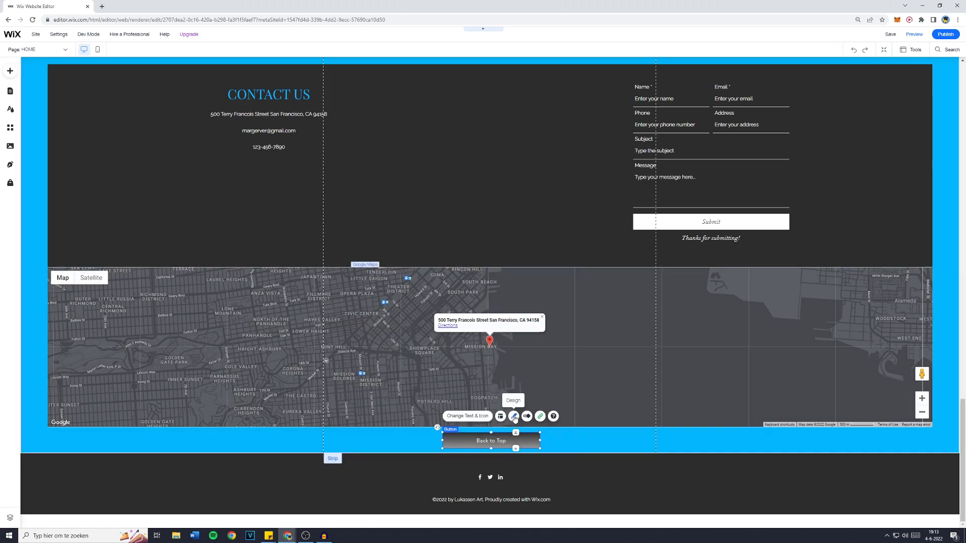
click(513, 417)
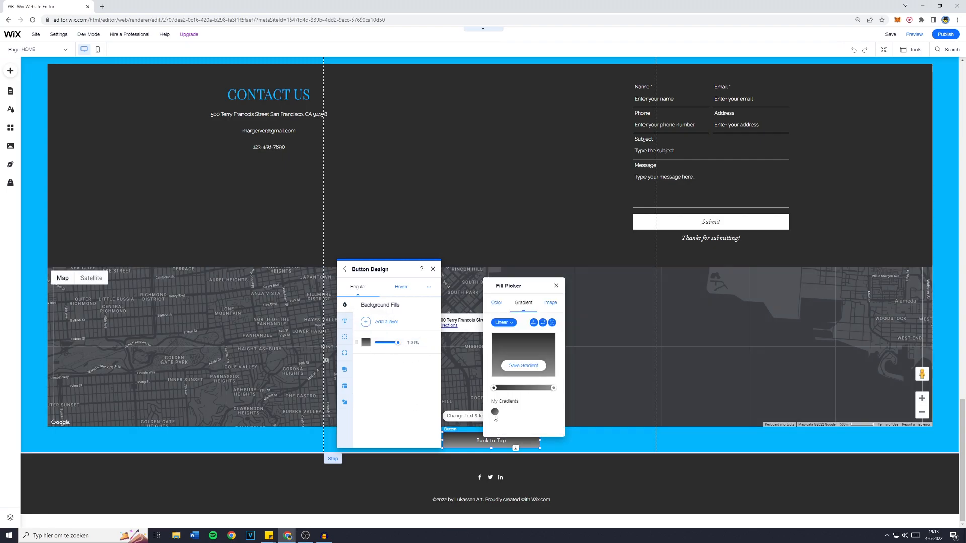
click(495, 411)
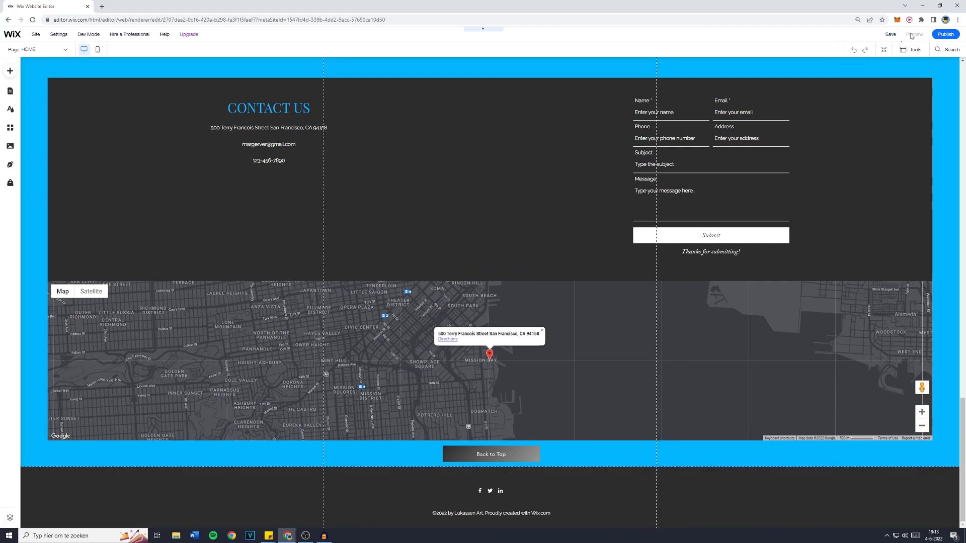
click(914, 33)
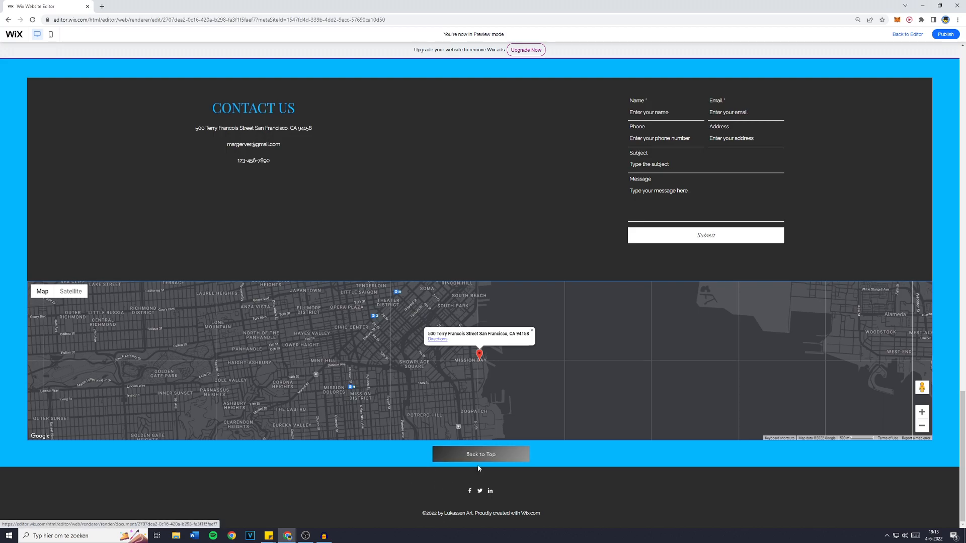
mouse_move(456, 466)
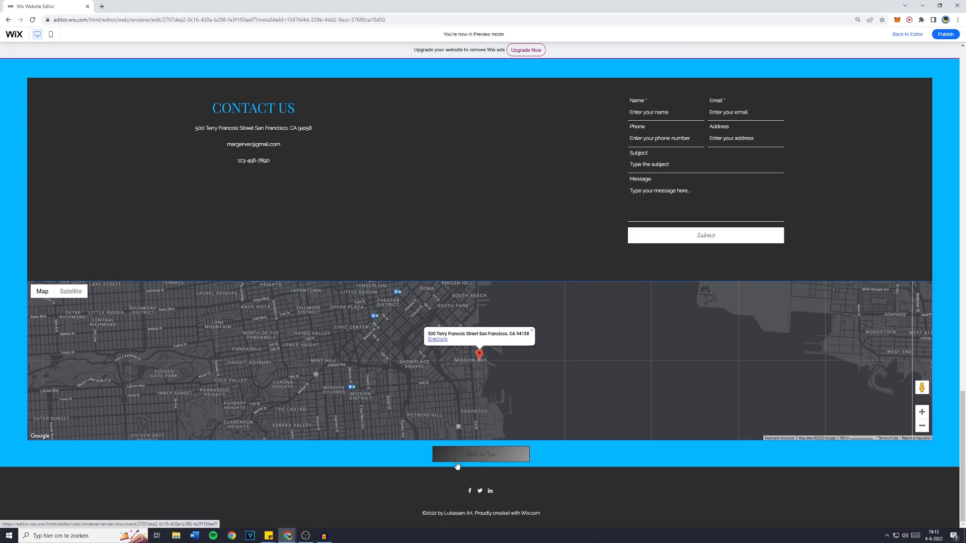
mouse_move(526, 486)
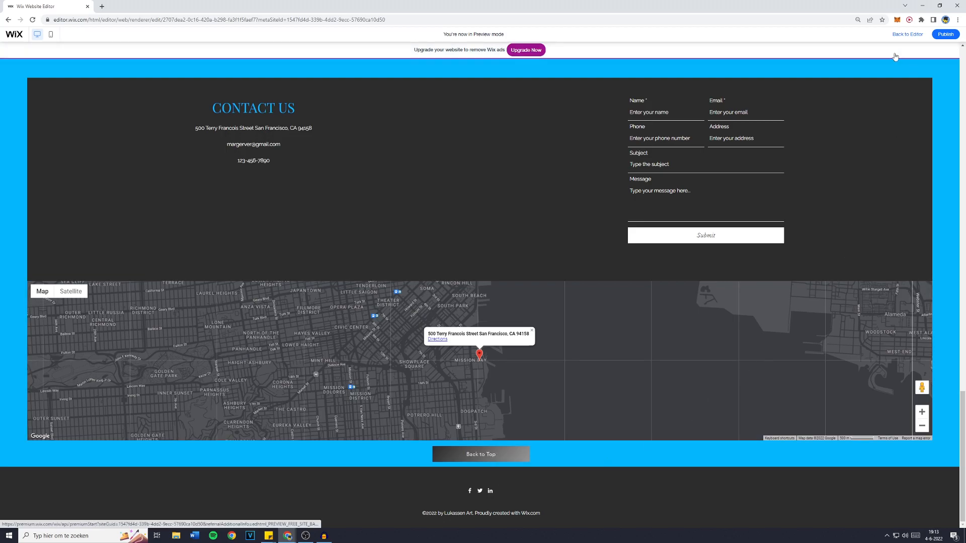
click(907, 33)
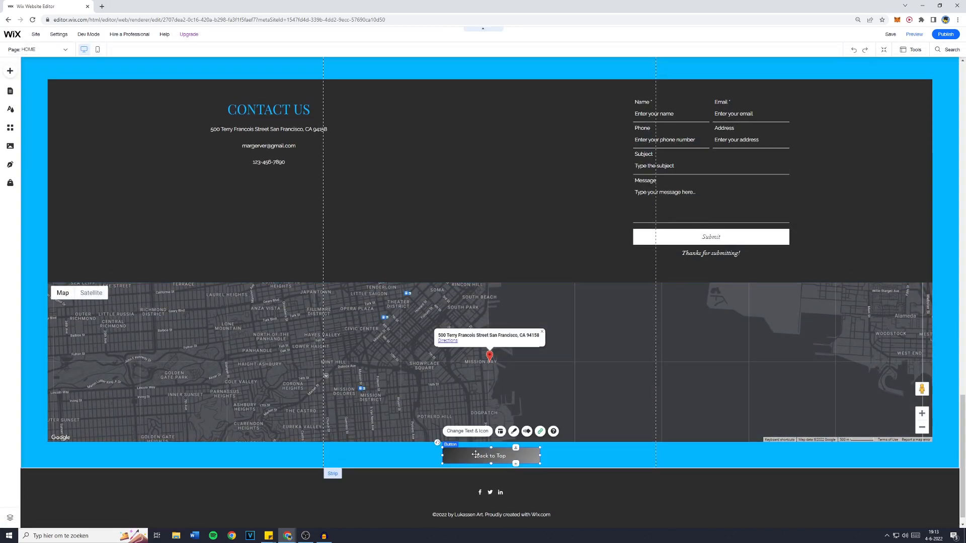
Step: Open the Back to Top button's hover-state background fill settings
click(513, 431)
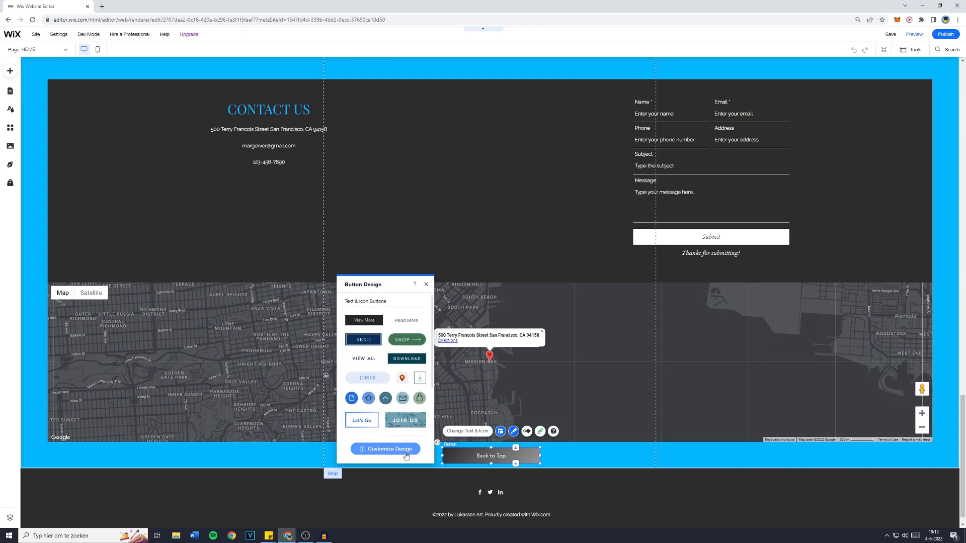
click(385, 448)
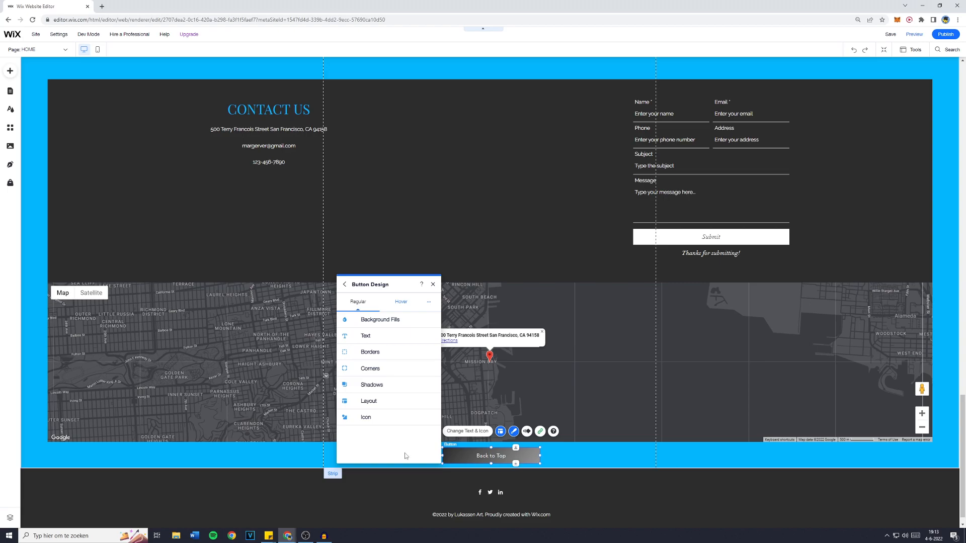
click(401, 302)
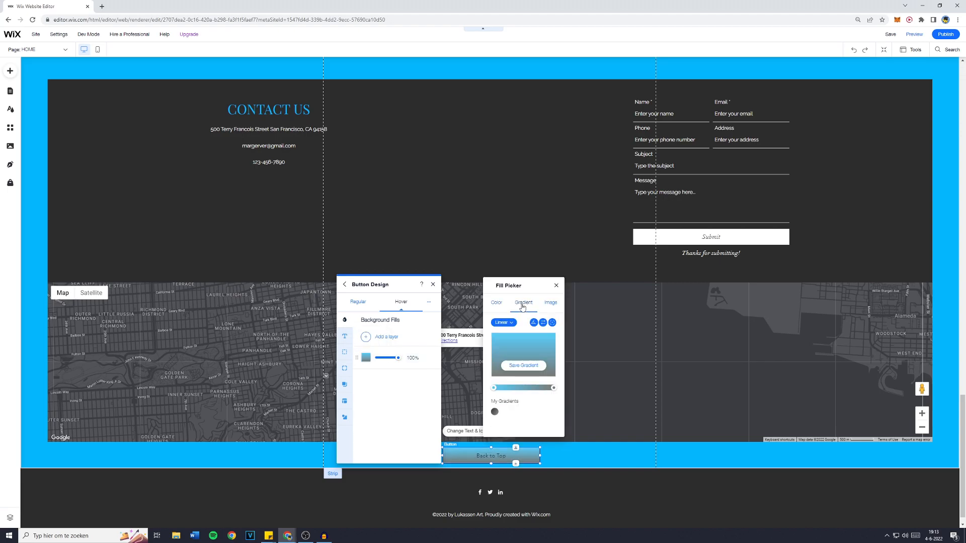
Step: Adjust the blue gradient's colour stop and rotate it to about 267 degrees
drag(553, 387, 493, 387)
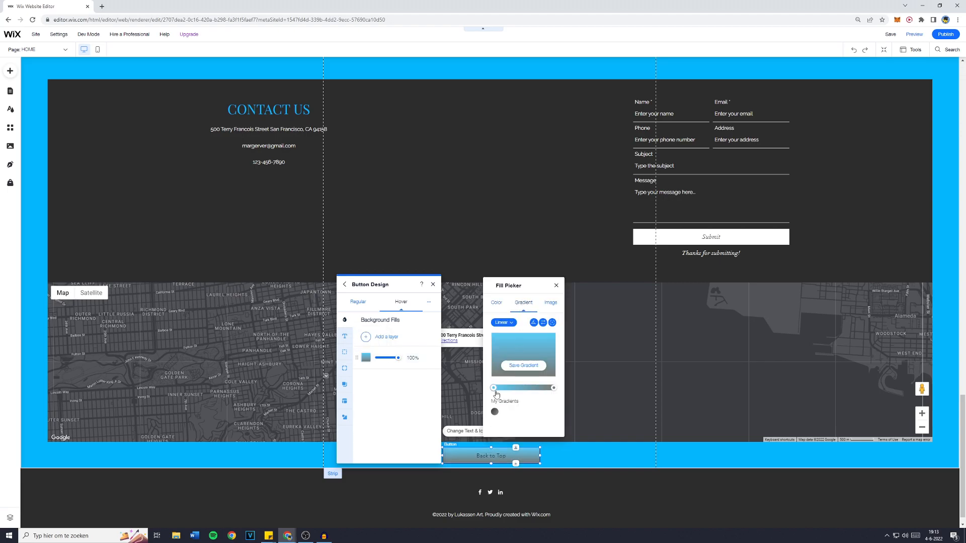
click(494, 388)
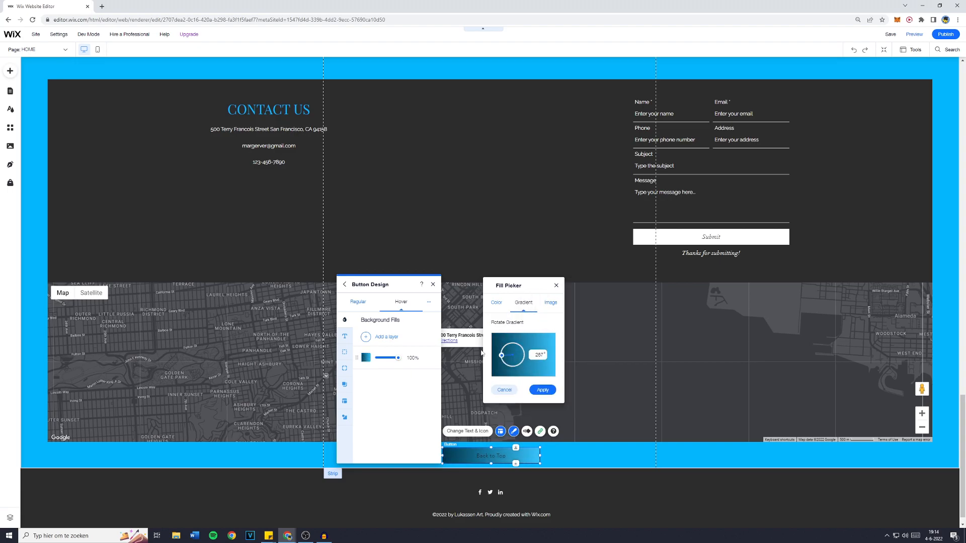
drag(506, 355, 510, 351)
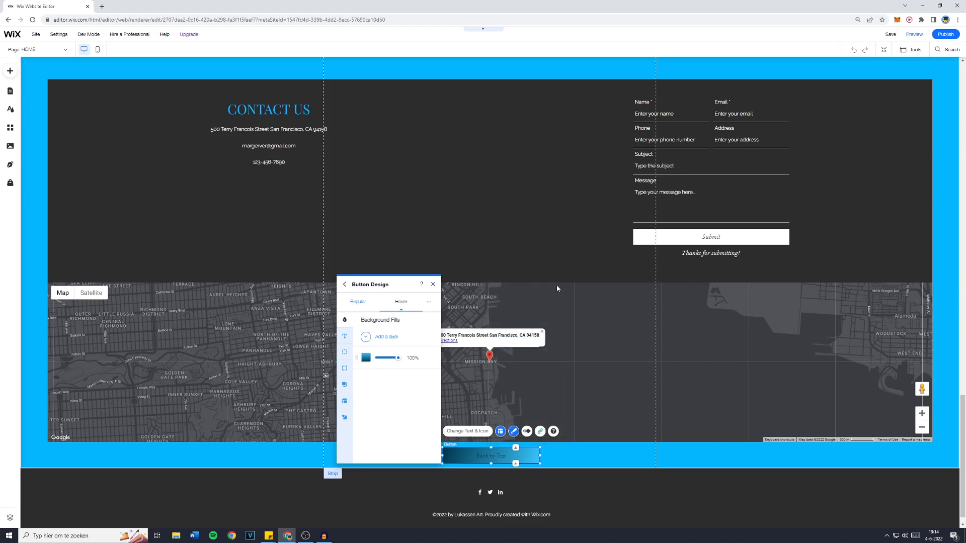
click(432, 283)
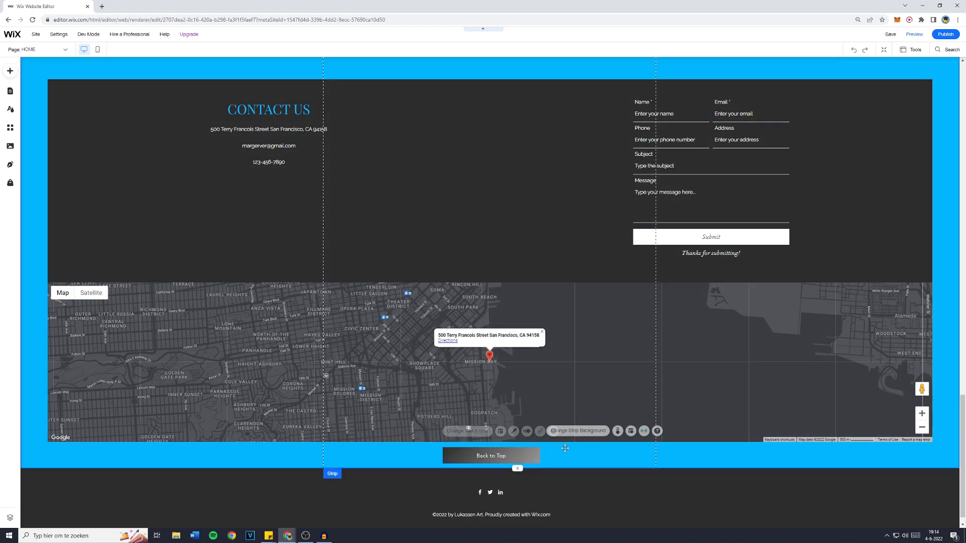
mouse_move(915, 34)
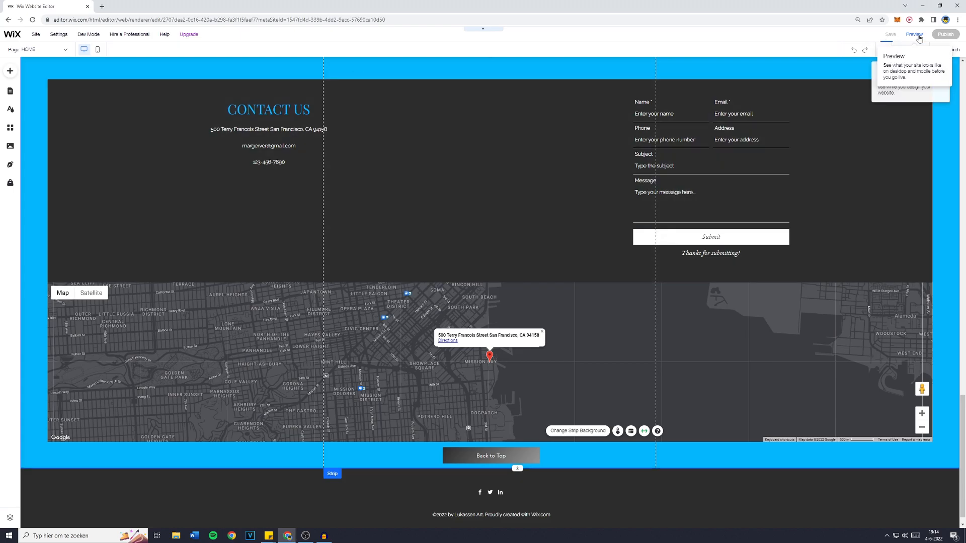
Step: Preview the site and scroll up from the Back to Top button
click(914, 34)
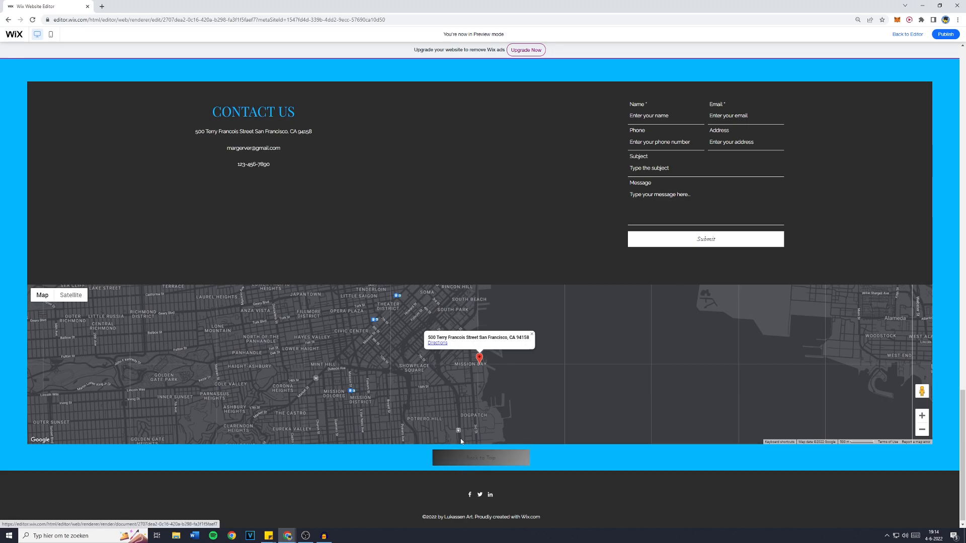
scroll(up, 3)
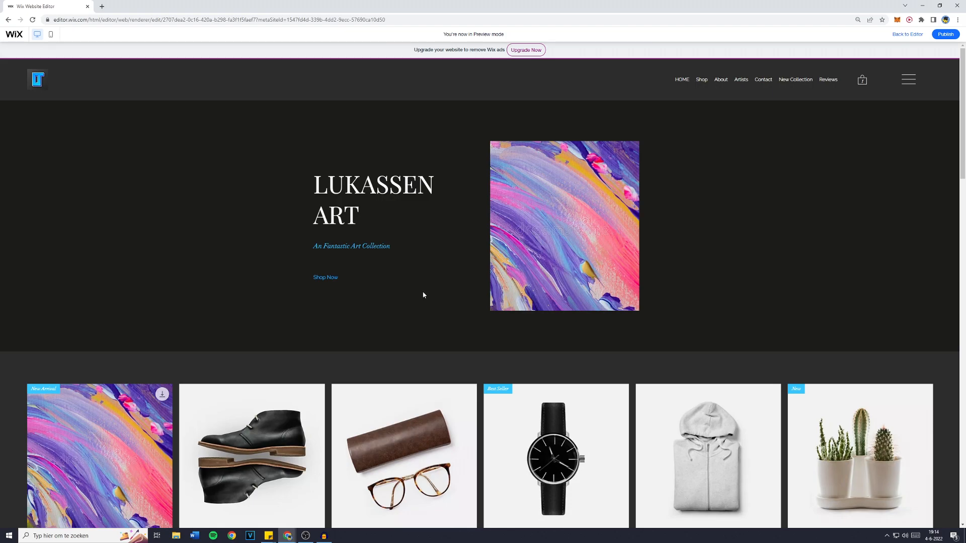
mouse_move(430, 230)
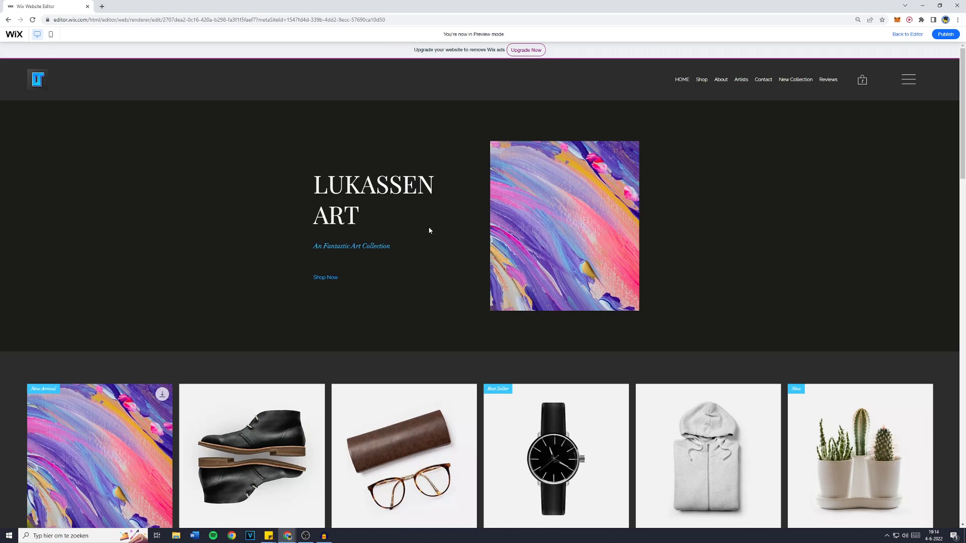